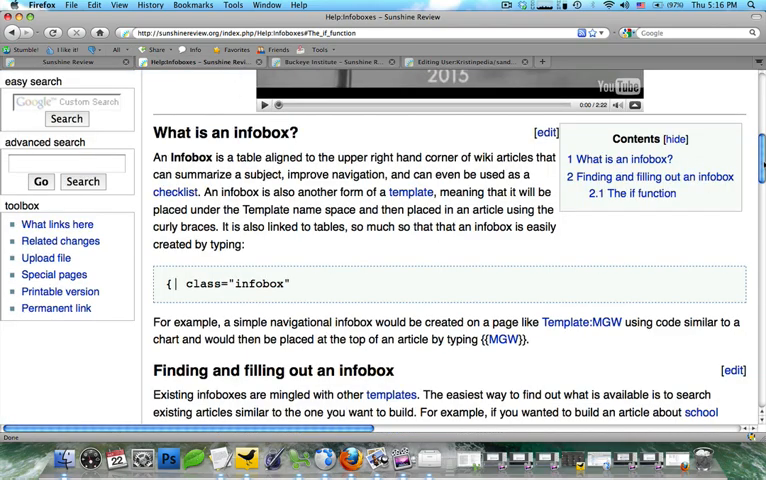
pyautogui.scroll(-3)
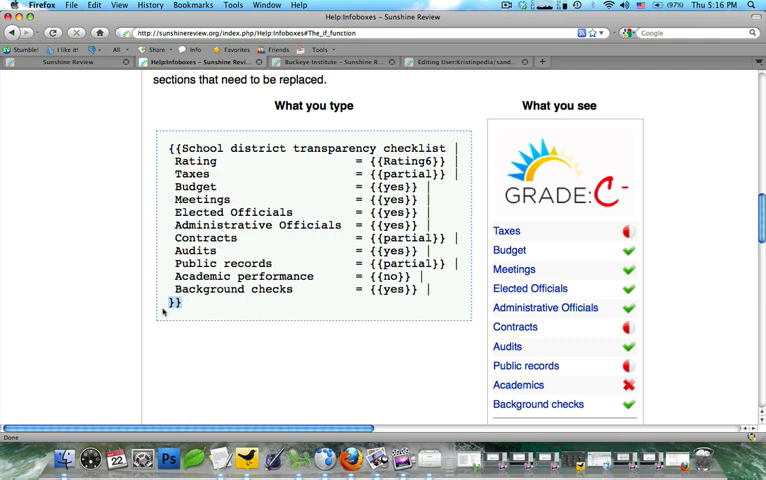
pyautogui.moveTo(116, 388)
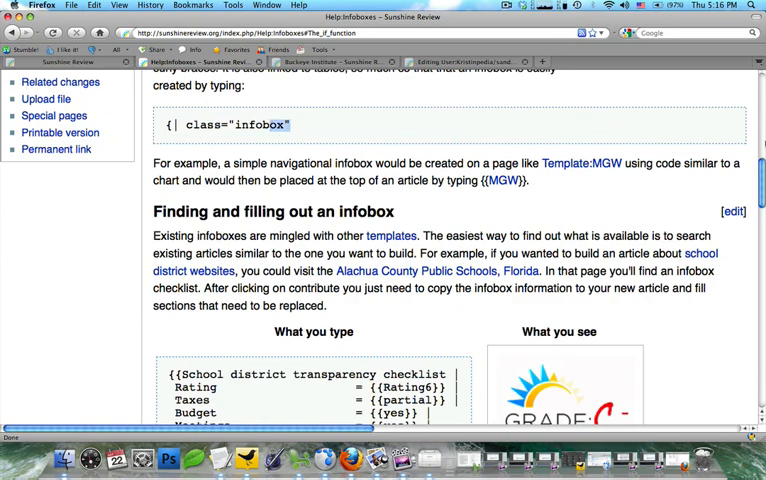
pyautogui.scroll(-3)
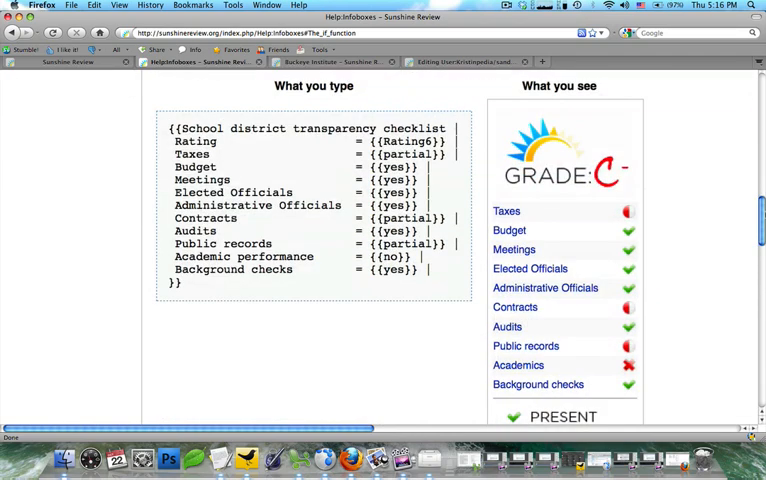
pyautogui.scroll(-3)
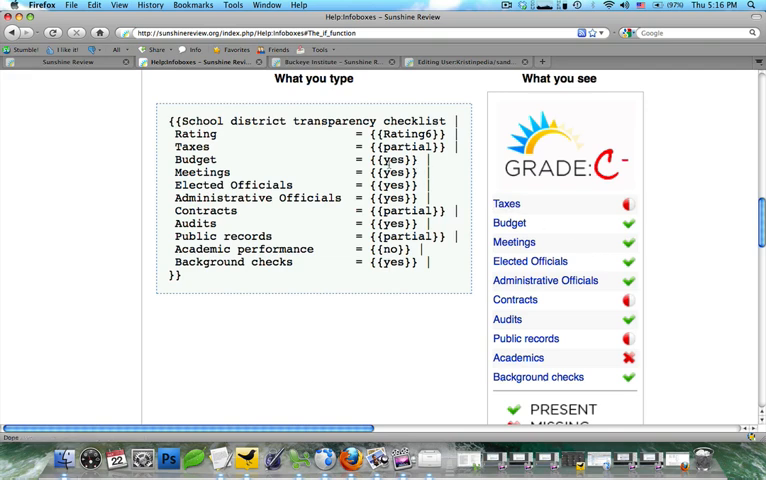
pyautogui.moveTo(570, 194)
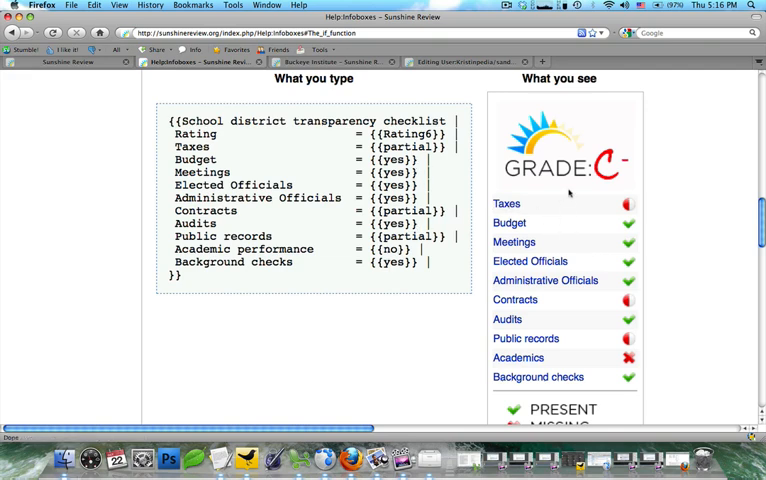
pyautogui.moveTo(600, 352)
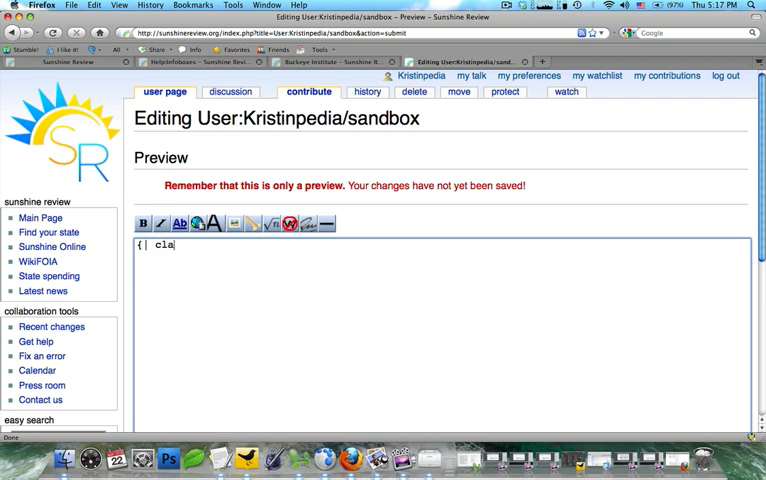
pyautogui.write('ss=')
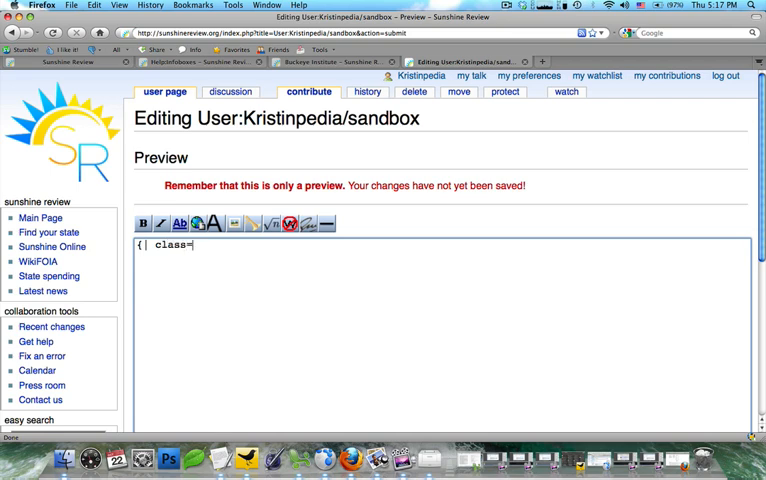
pyautogui.write('infobox')
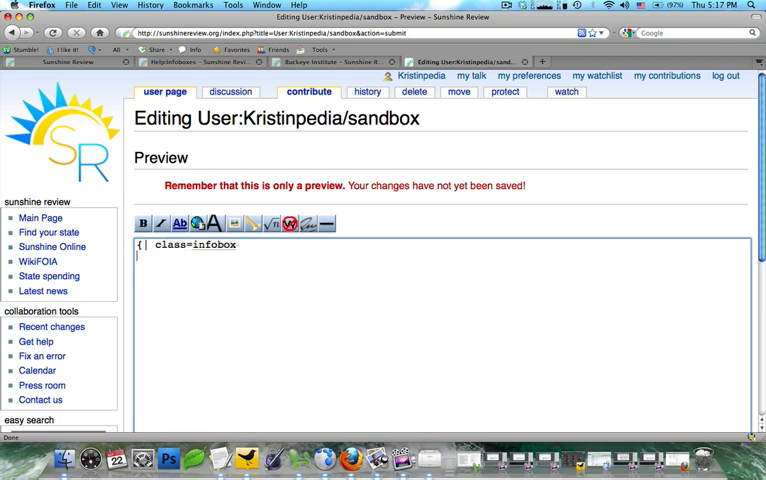
pyautogui.write('{')
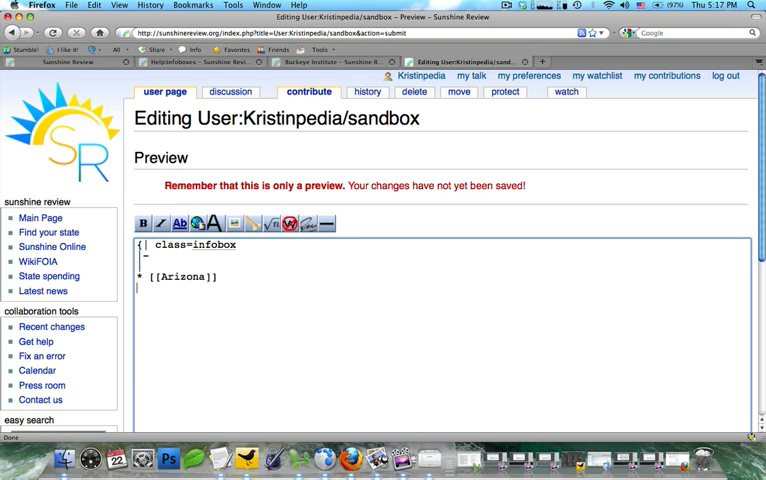
pyautogui.write('* [[')
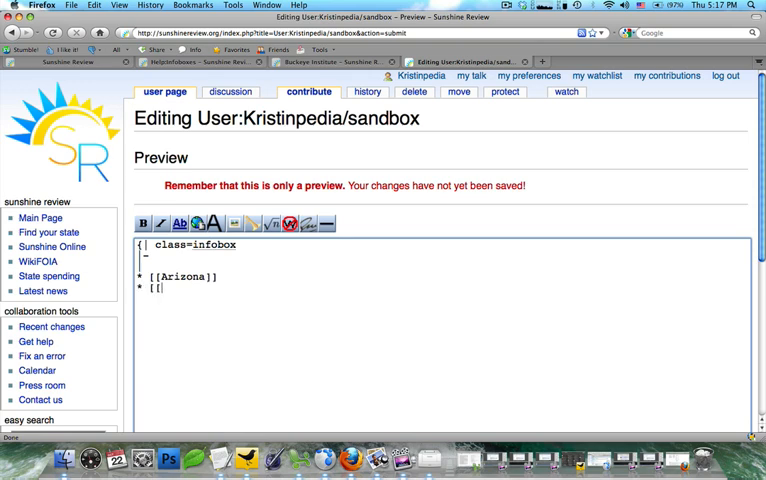
pyautogui.write('Alaska]]')
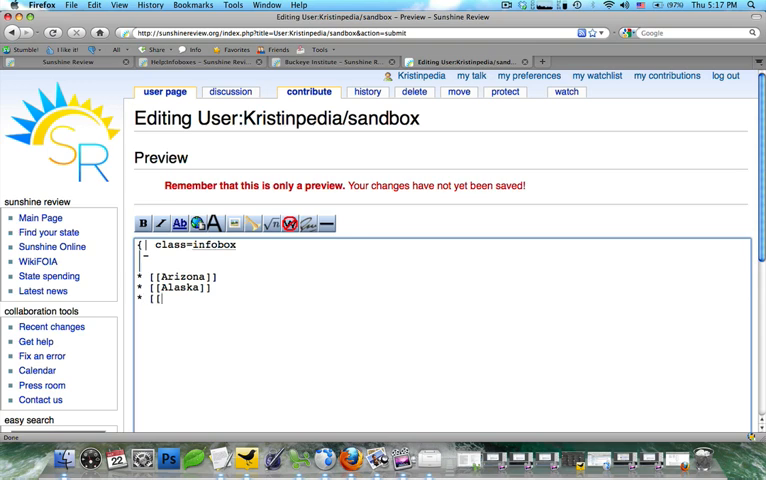
pyautogui.write('Arkansas]]')
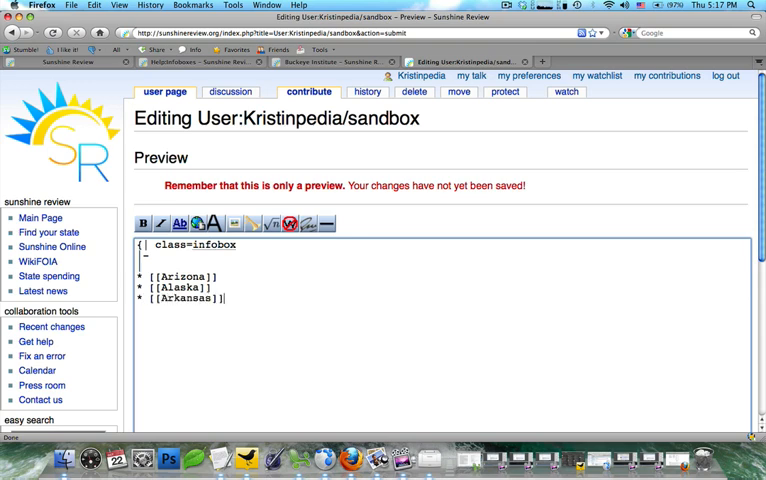
pyautogui.write('|}')
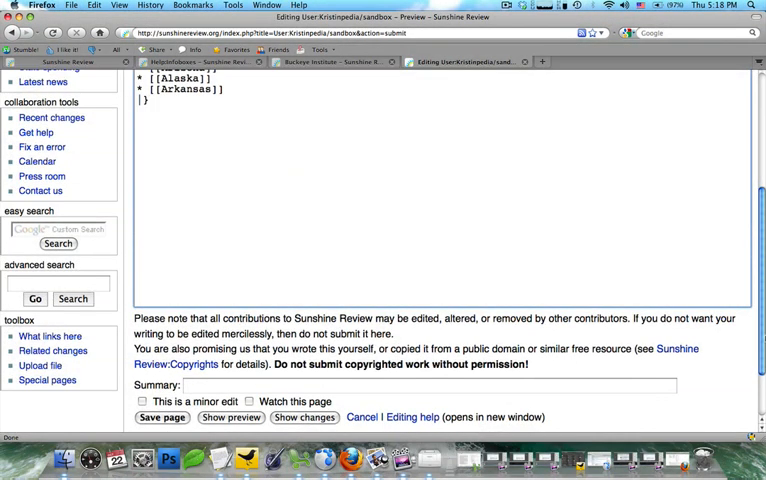
pyautogui.click(230, 416)
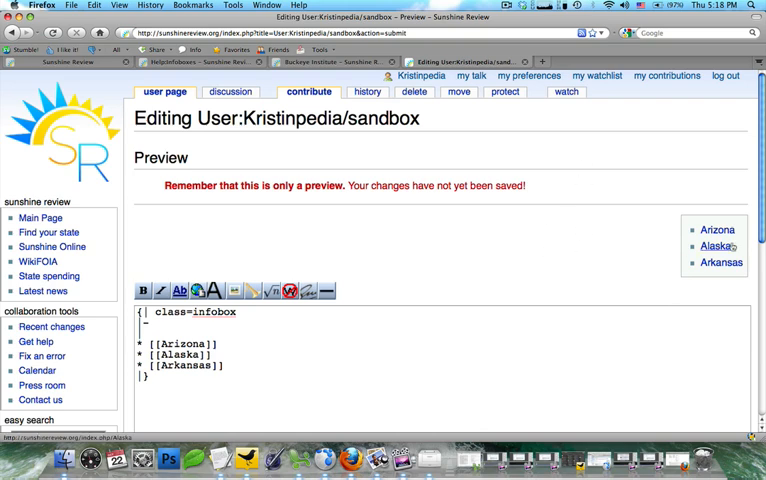
pyautogui.moveTo(678, 230)
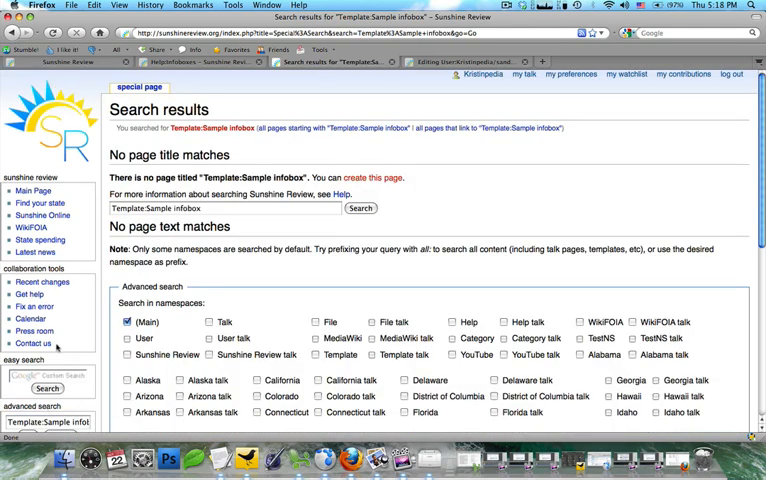
pyautogui.moveTo(380, 176)
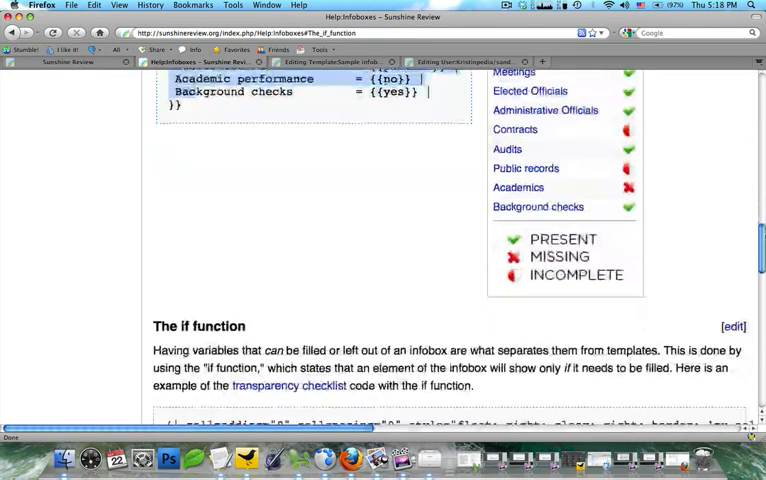
pyautogui.scroll(-3)
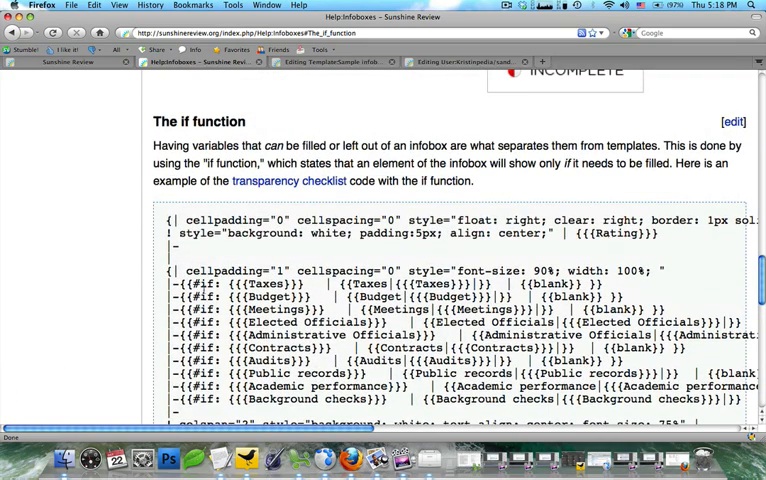
pyautogui.doubleClick(200, 284)
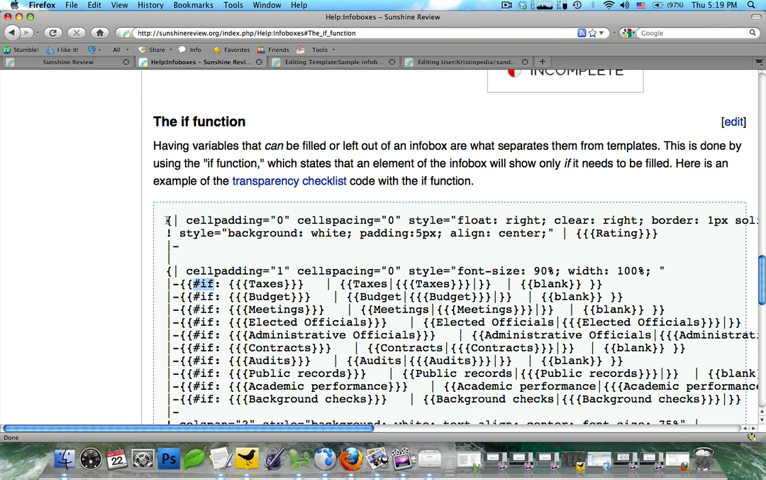
pyautogui.scroll(-3)
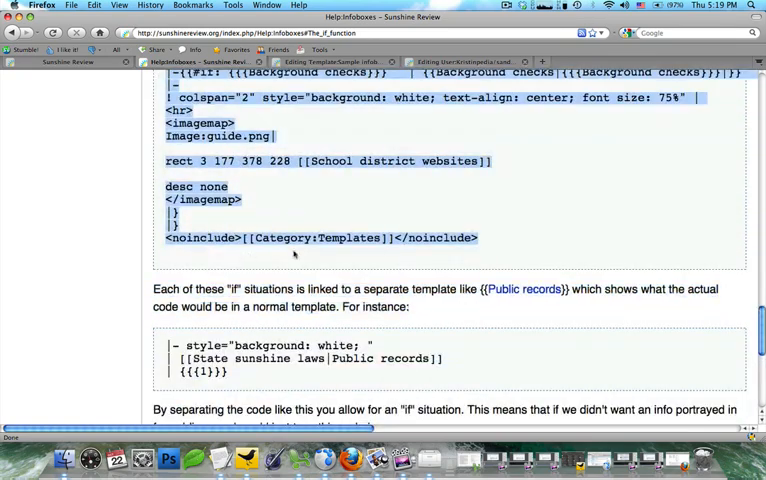
pyautogui.moveTo(470, 136)
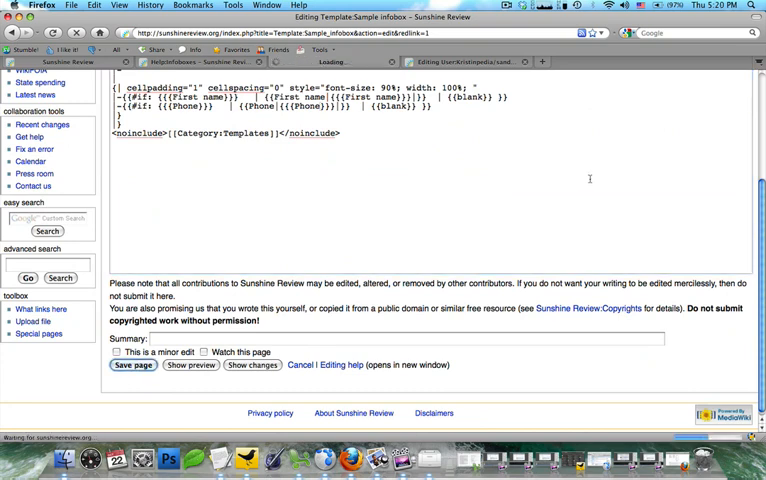
pyautogui.click(132, 364)
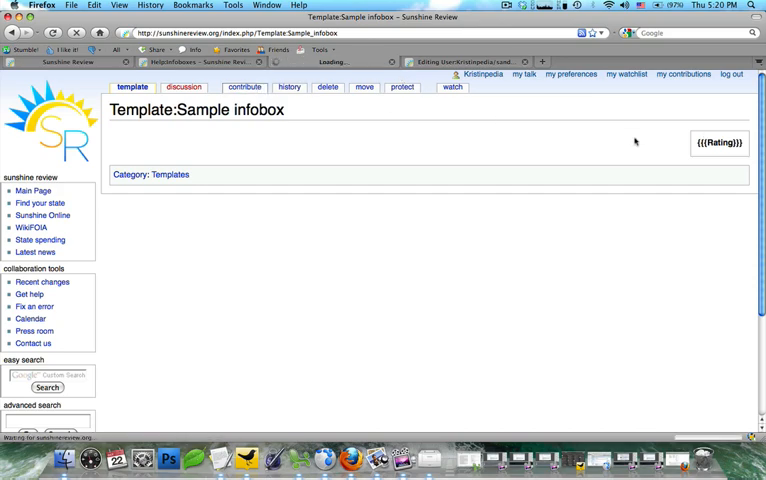
pyautogui.click(328, 86)
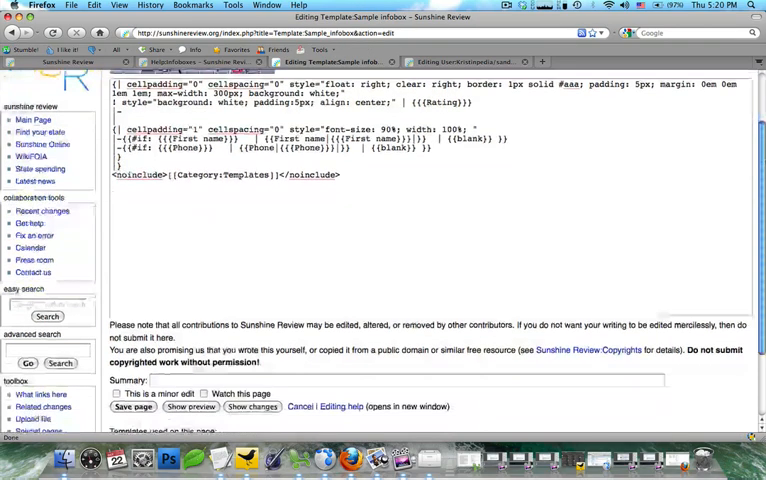
pyautogui.scroll(-3)
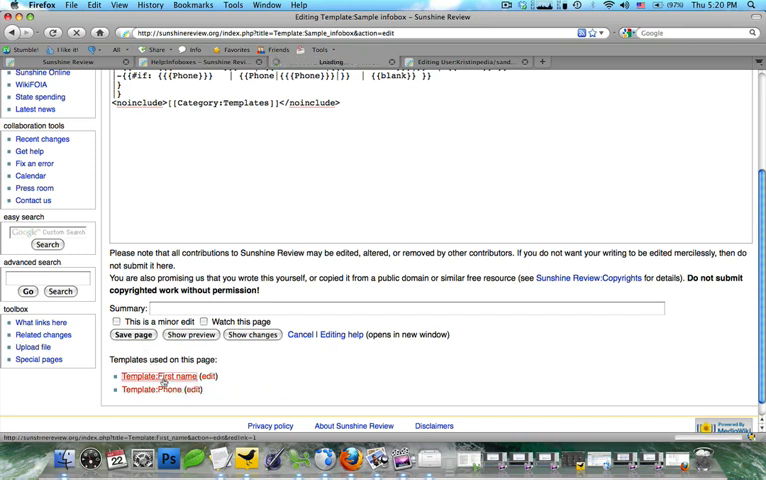
pyautogui.click(160, 376)
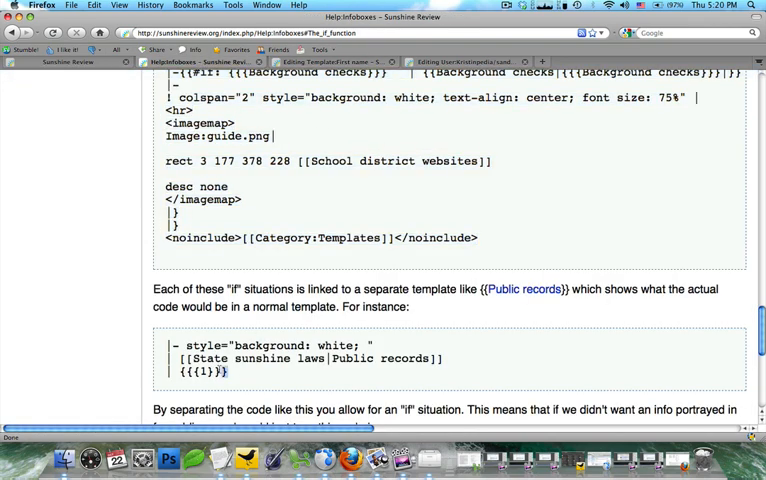
pyautogui.moveTo(168, 344); pyautogui.dragTo(228, 372)
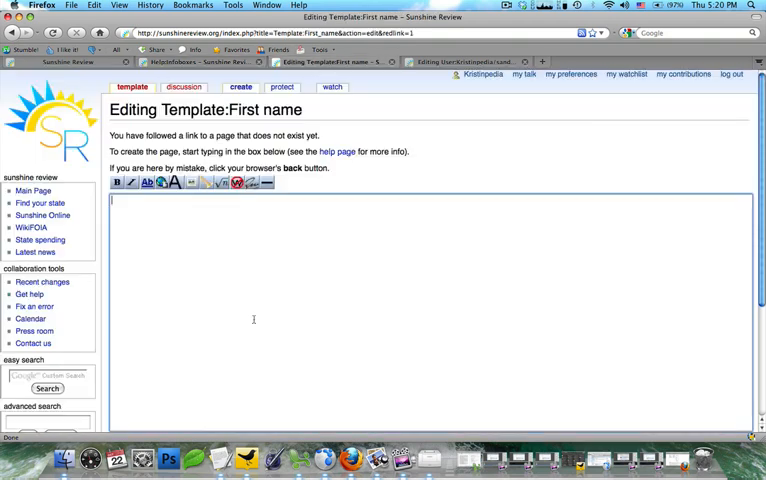
pyautogui.write('- style="background: white; "')
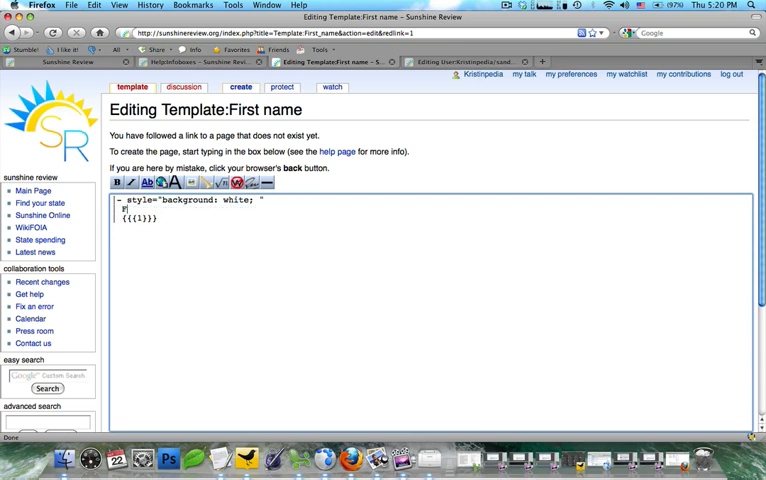
pyautogui.write('irst name:')
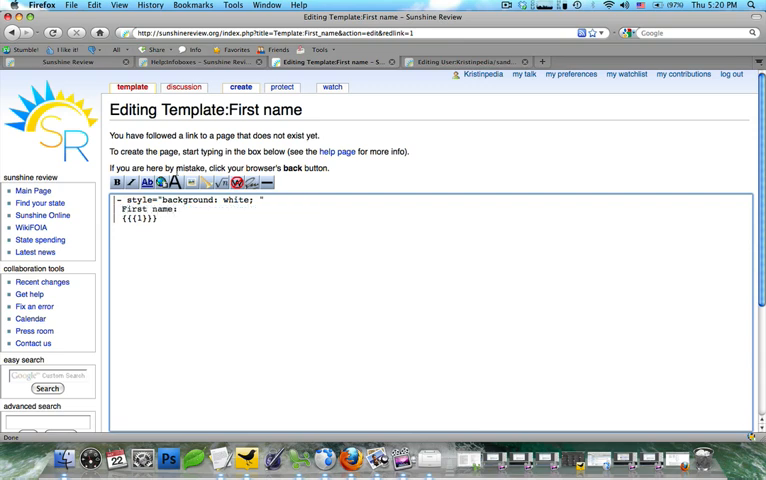
pyautogui.scroll(-3)
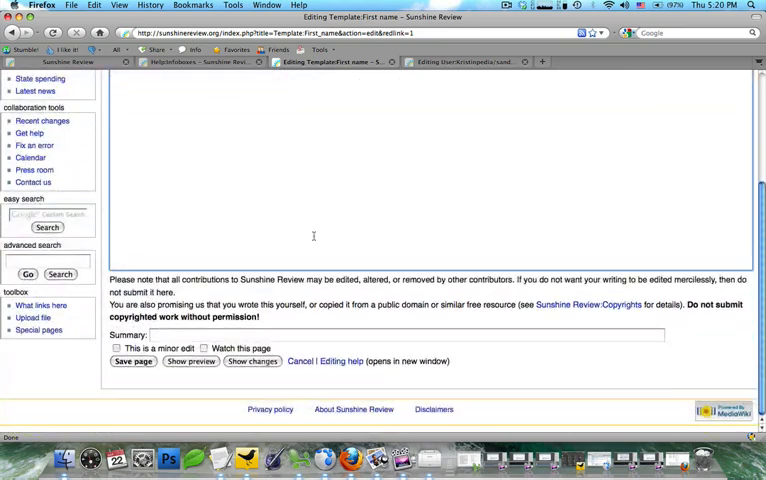
pyautogui.click(132, 360)
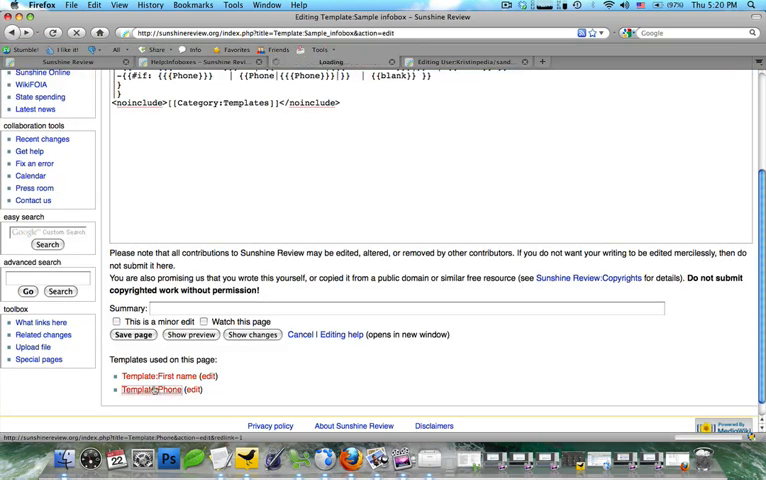
pyautogui.click(156, 388)
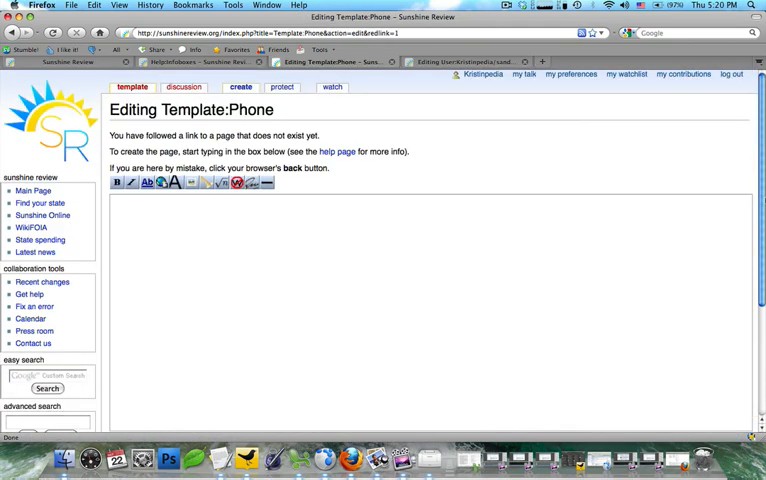
pyautogui.write('- style="background: white; "')
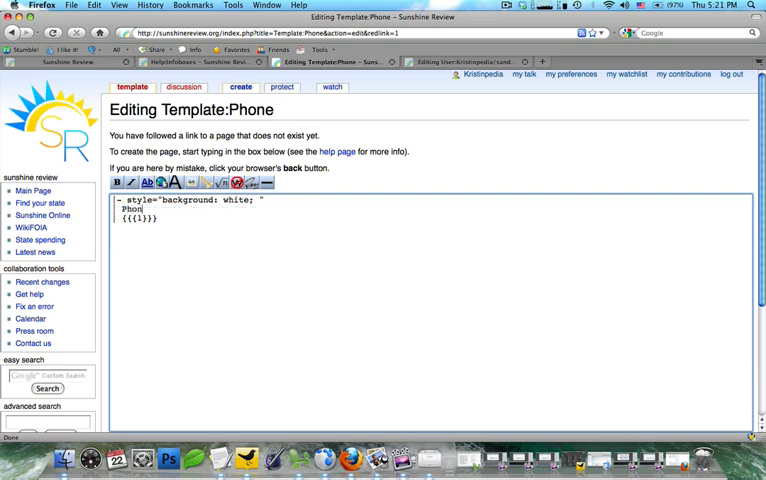
pyautogui.write('e:')
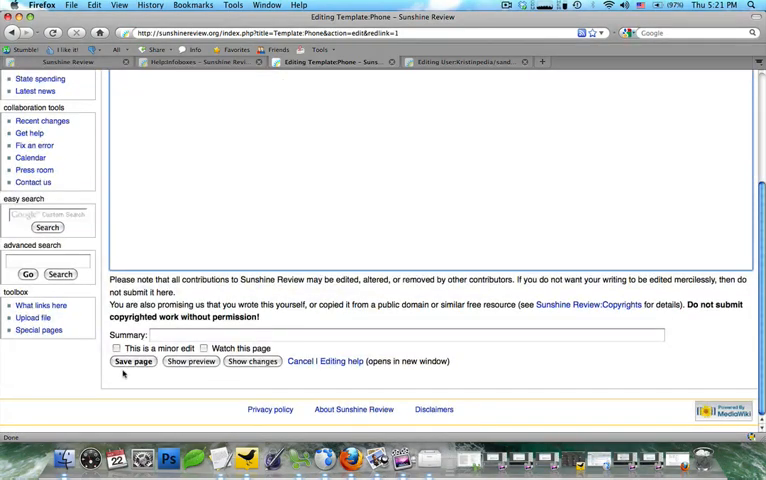
pyautogui.click(132, 360)
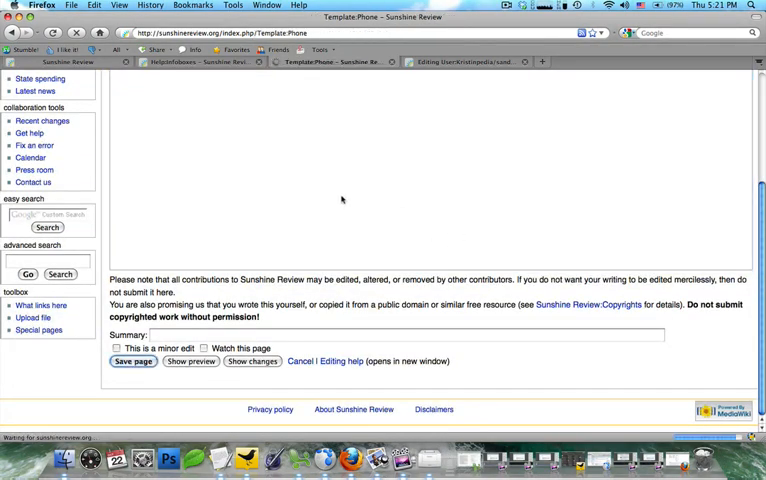
pyautogui.click(132, 360)
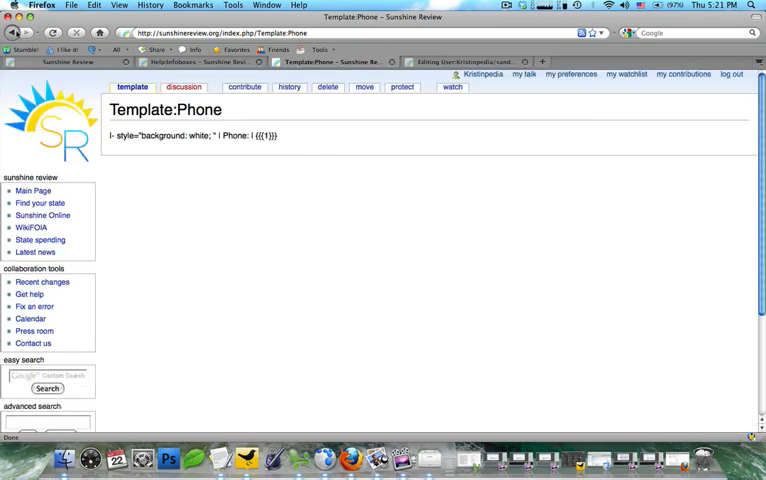
pyautogui.click(16, 32)
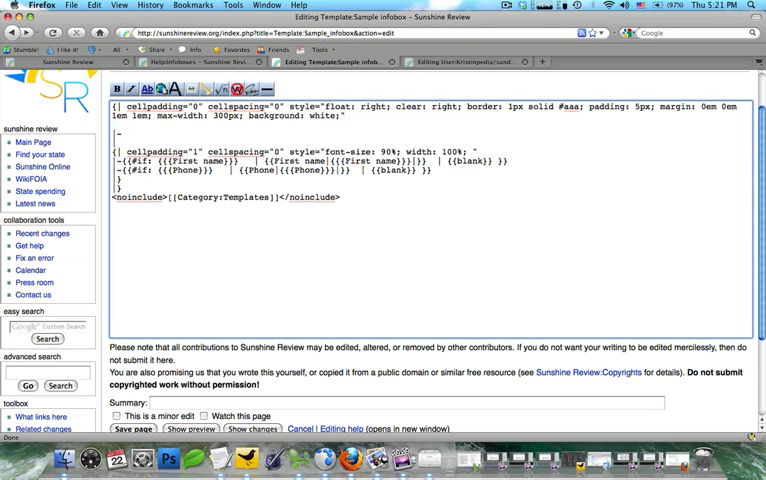
pyautogui.scroll(-3)
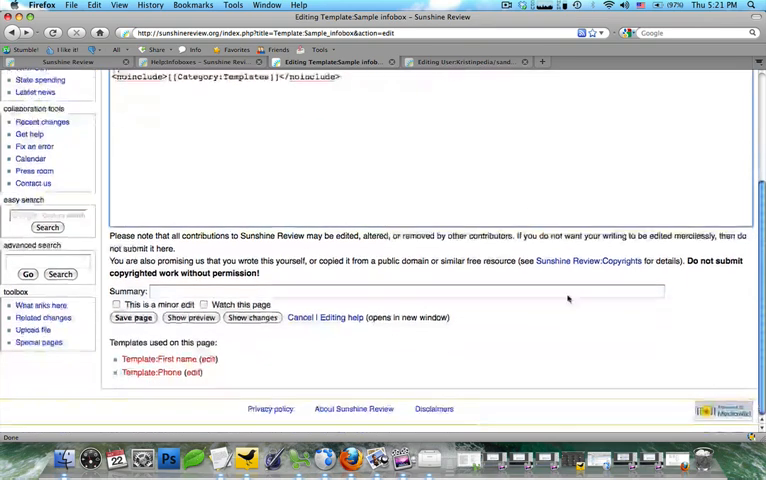
pyautogui.click(132, 316)
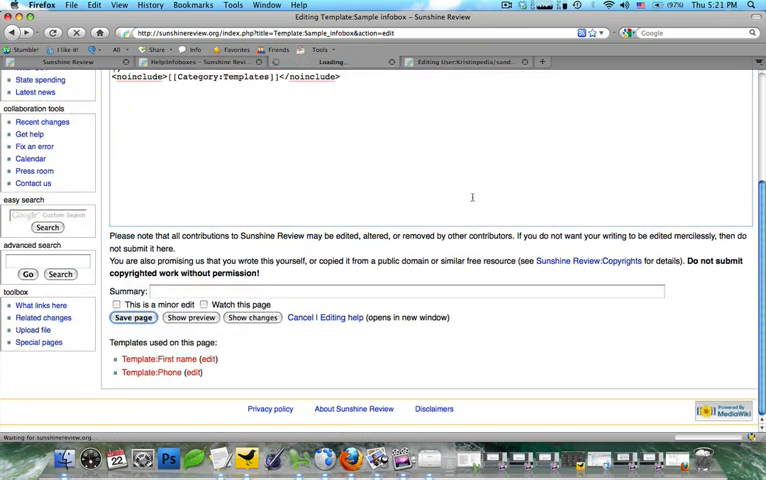
pyautogui.click(132, 316)
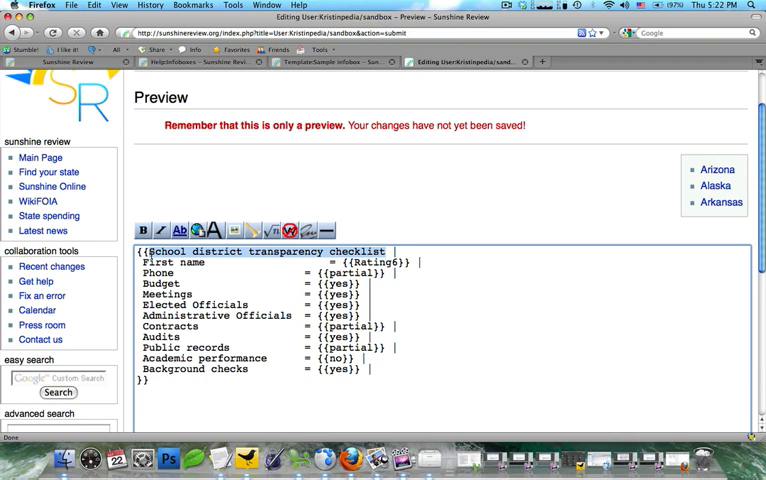
pyautogui.write('Sample infobox |')
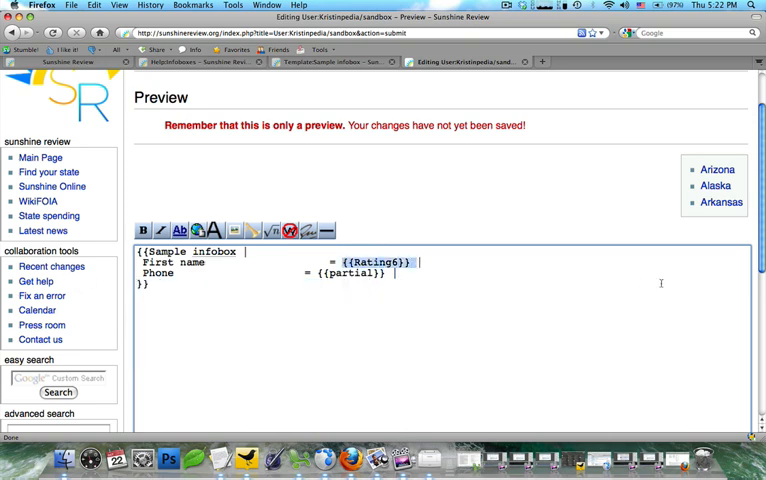
pyautogui.write('Ki')
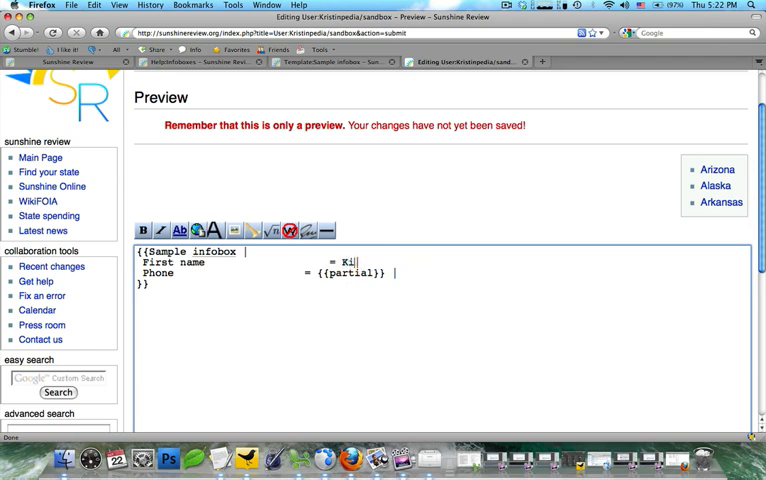
pyautogui.write('stinpe')
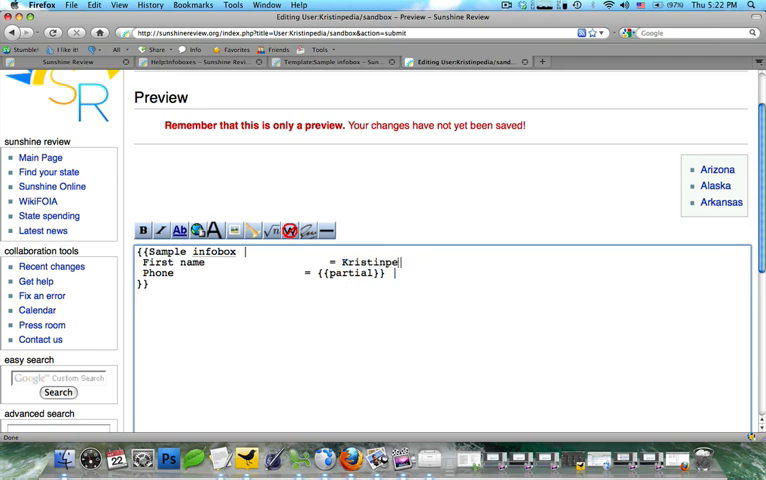
pyautogui.write('dia')
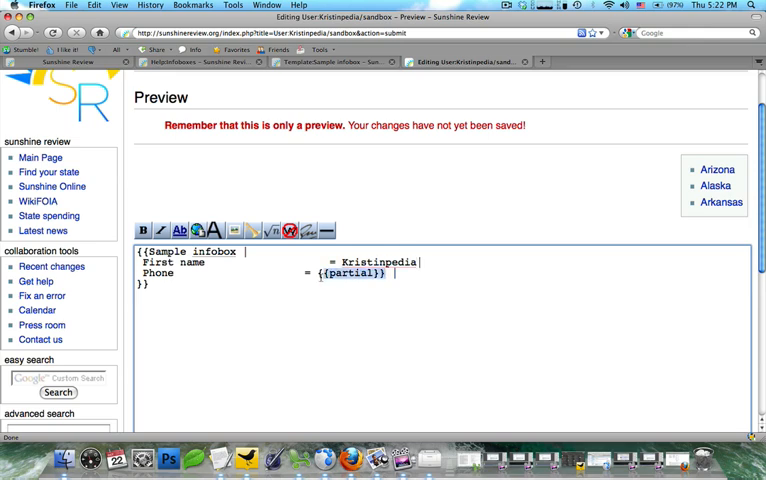
pyautogui.write('234')
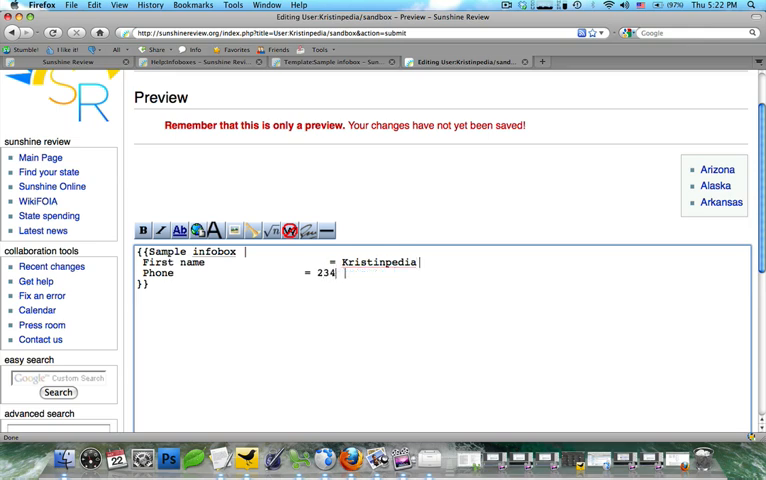
pyautogui.write('-')
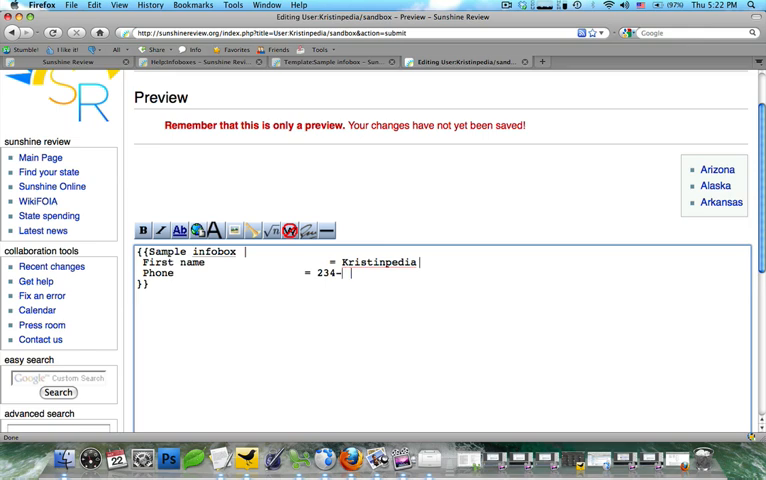
pyautogui.write('2349')
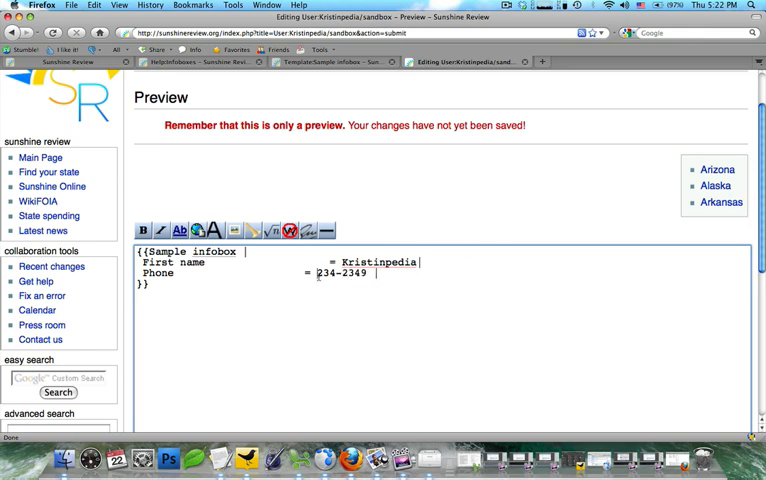
pyautogui.write('810-')
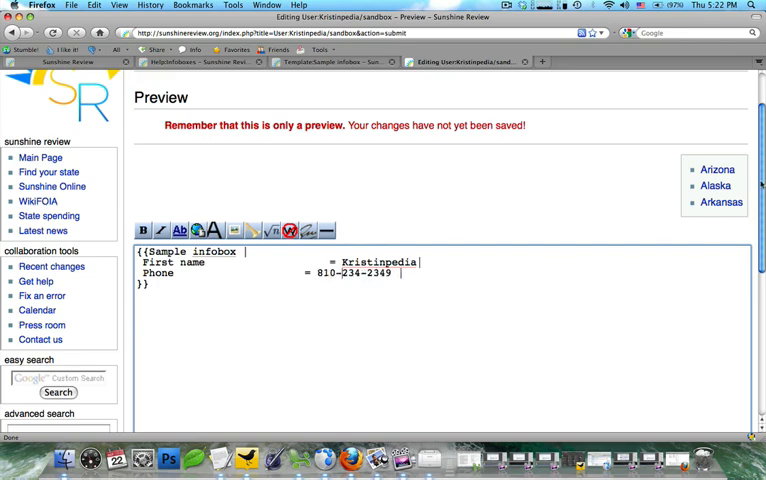
pyautogui.scroll(-3)
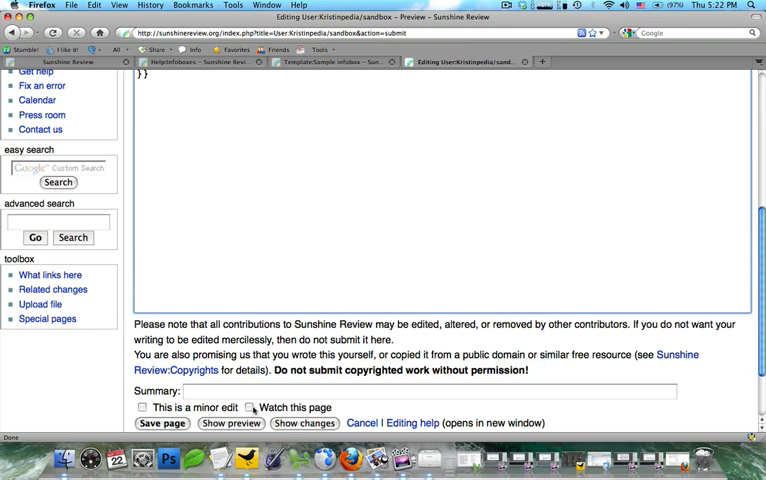